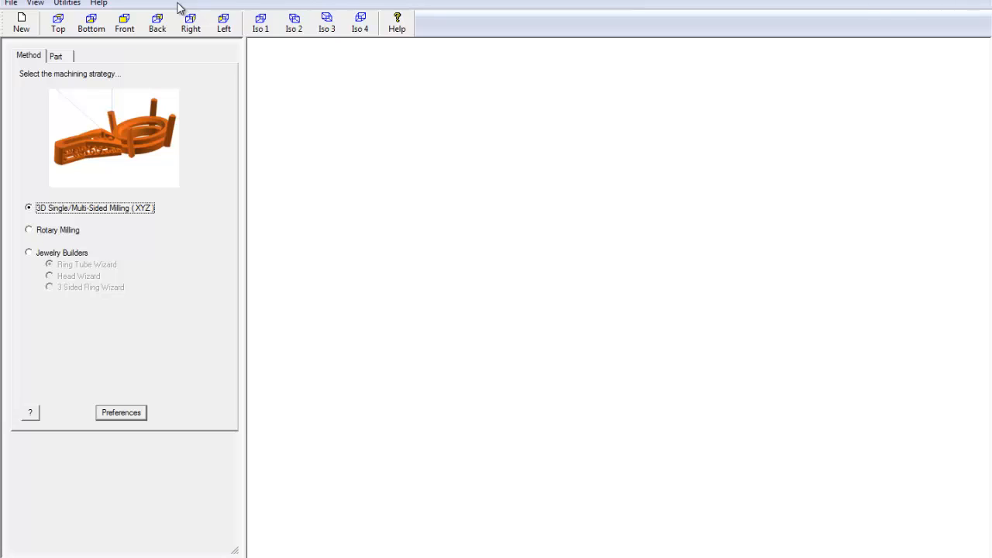
{"action": "mouse_move", "coordinate": [211, 95]}
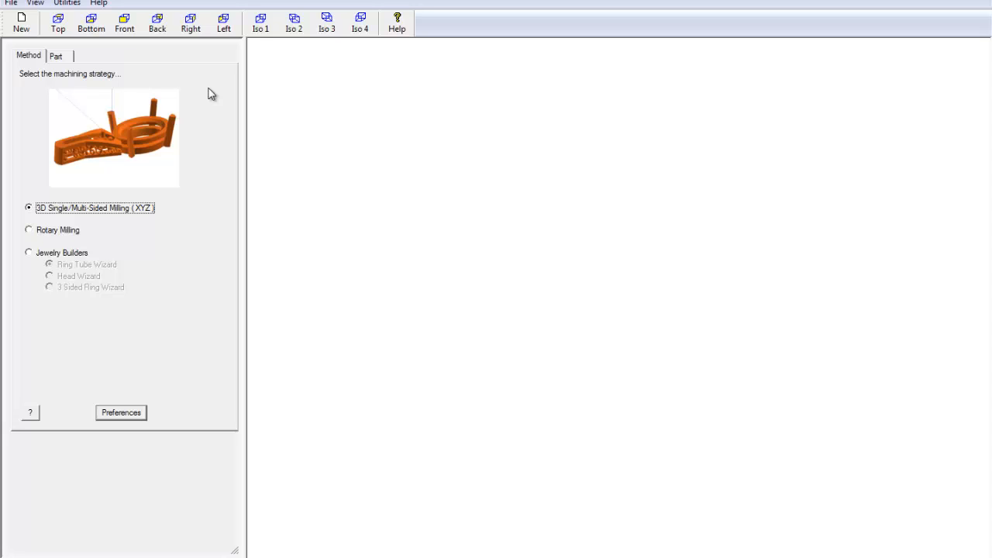
{"action": "mouse_move", "coordinate": [45, 260]}
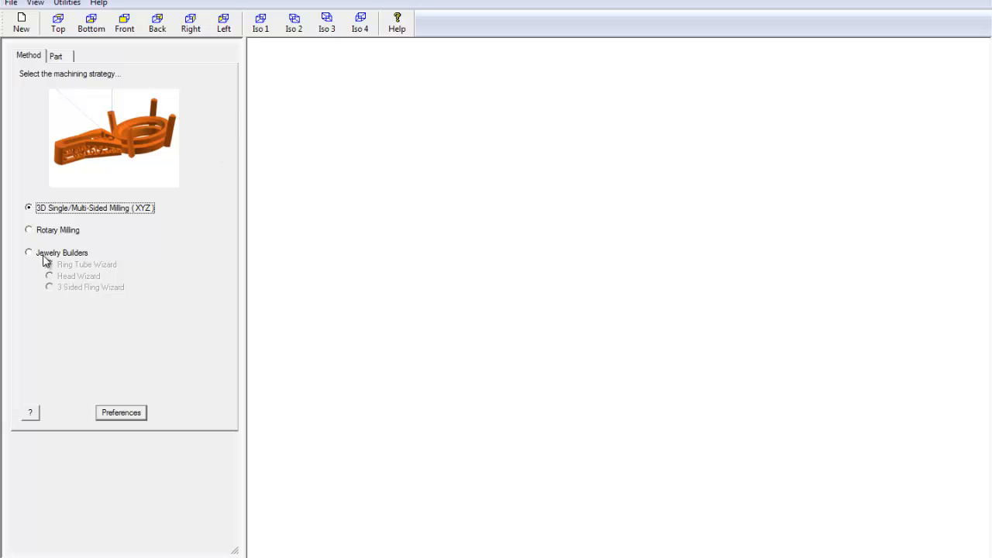
Choose the Jewelry Builders strategy and start the 3 Sided Ring Wizard
{"action": "left_click", "coordinate": [28, 251]}
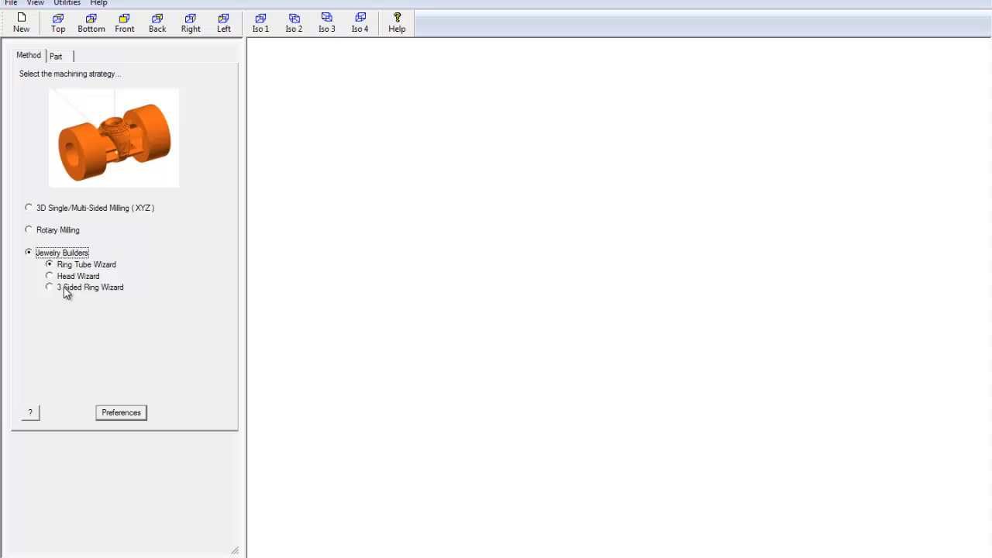
{"action": "left_click", "coordinate": [50, 287]}
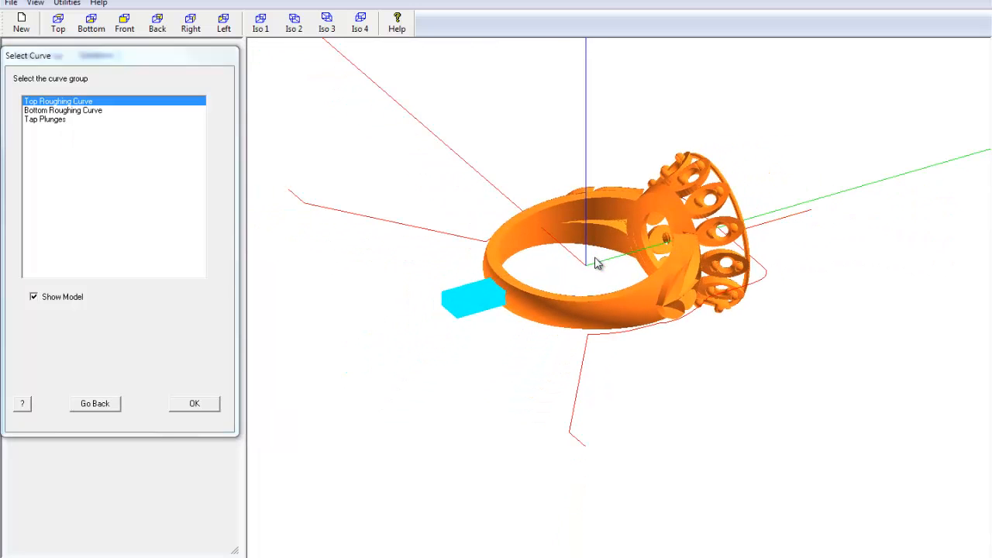
Inspect the roughing curves and accept the curve groups to create top, bottom and tap-move operations
{"action": "left_click_drag", "start_coordinate": [596, 264], "coordinate": [617, 293]}
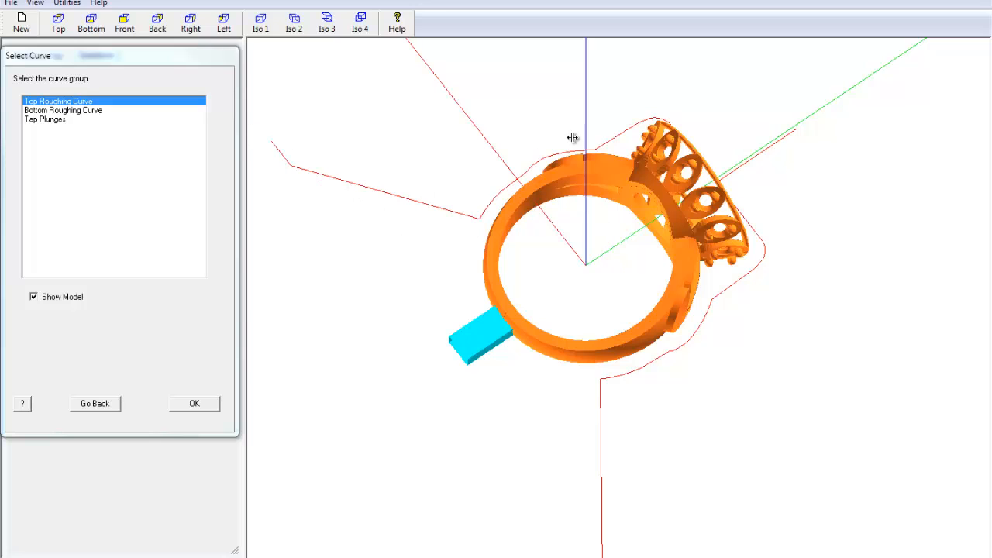
{"action": "mouse_move", "coordinate": [661, 357]}
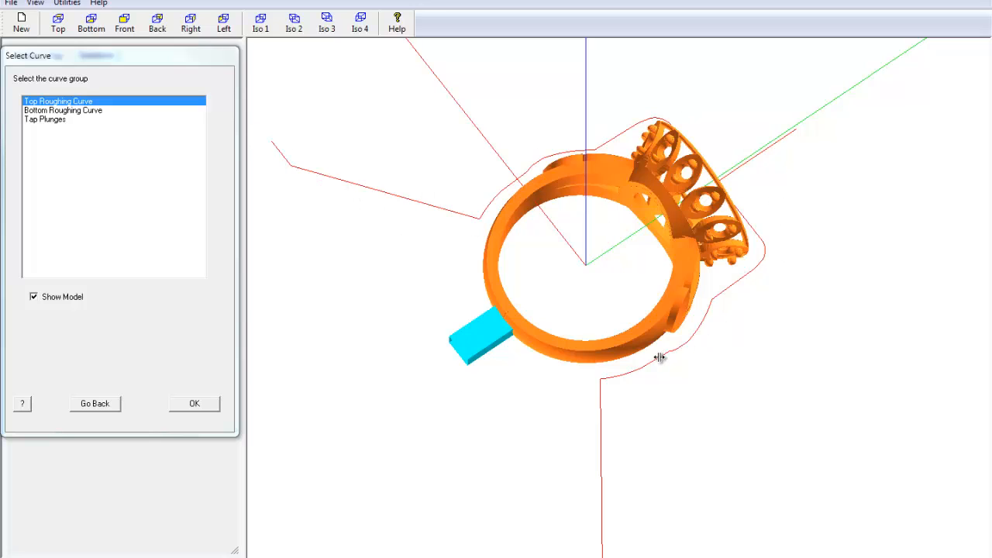
{"action": "mouse_move", "coordinate": [563, 446]}
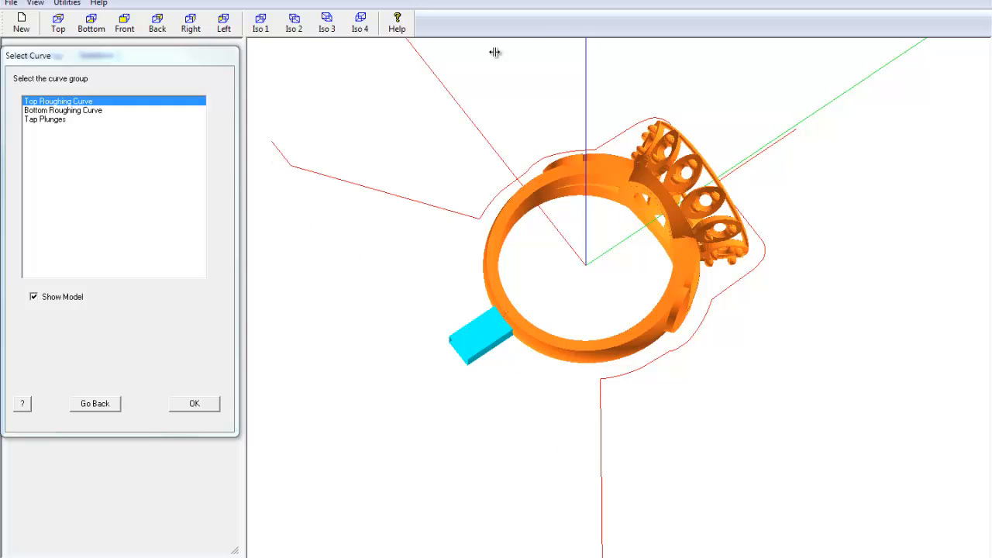
{"action": "mouse_move", "coordinate": [303, 188]}
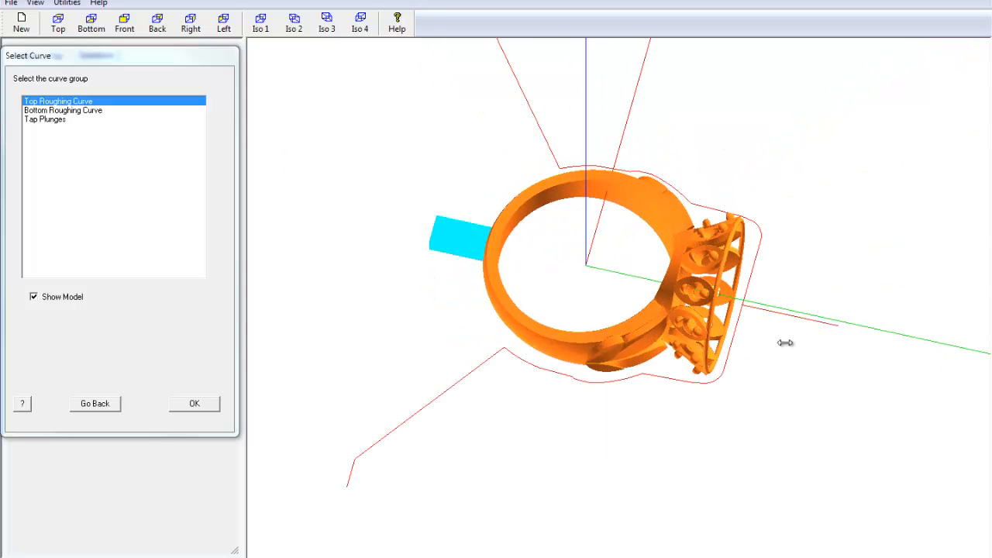
{"action": "mouse_move", "coordinate": [846, 325]}
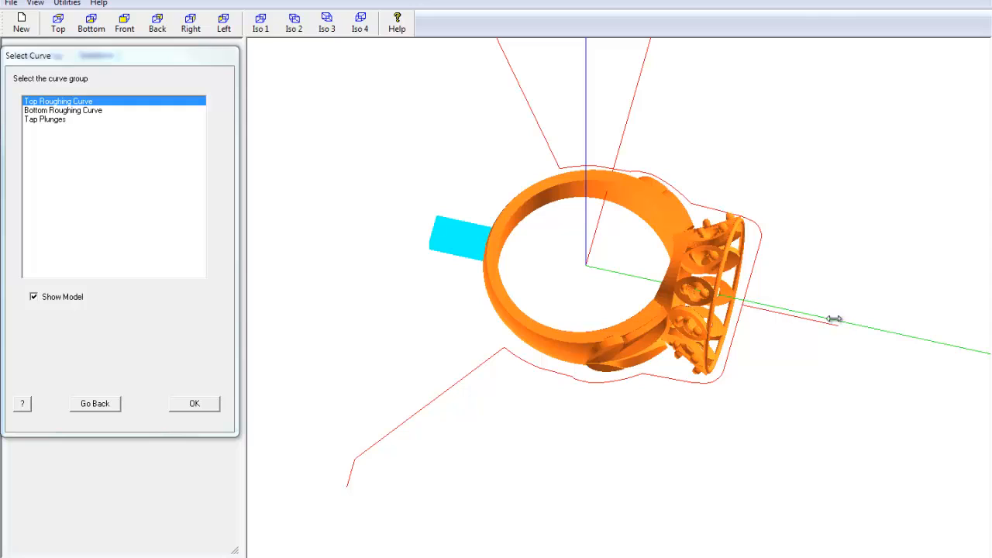
{"action": "mouse_move", "coordinate": [756, 403]}
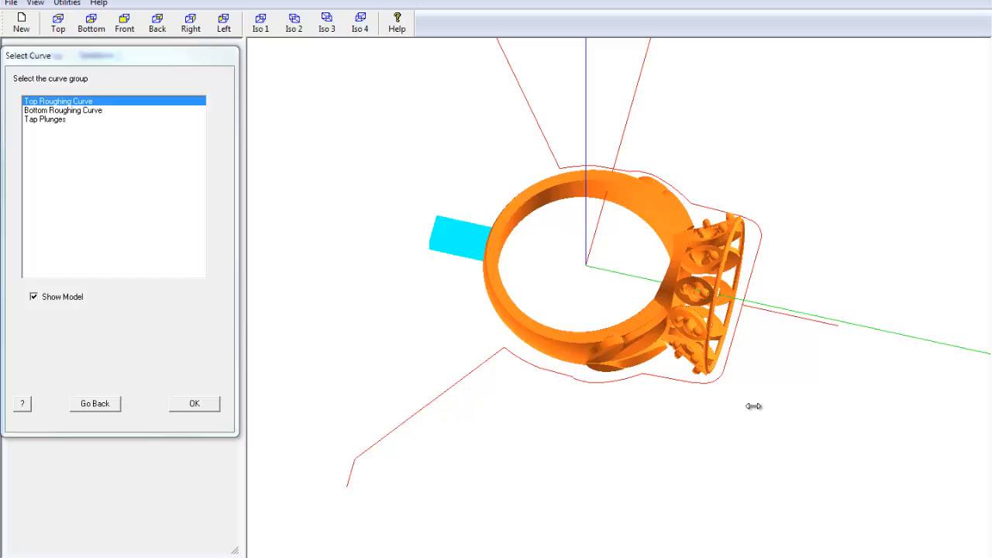
{"action": "mouse_move", "coordinate": [545, 432]}
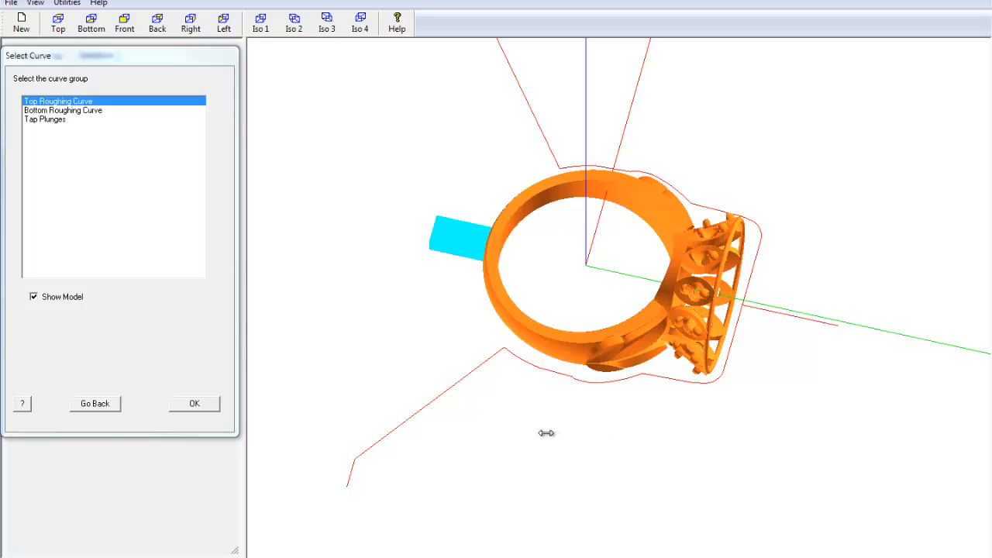
{"action": "left_click", "coordinate": [194, 403]}
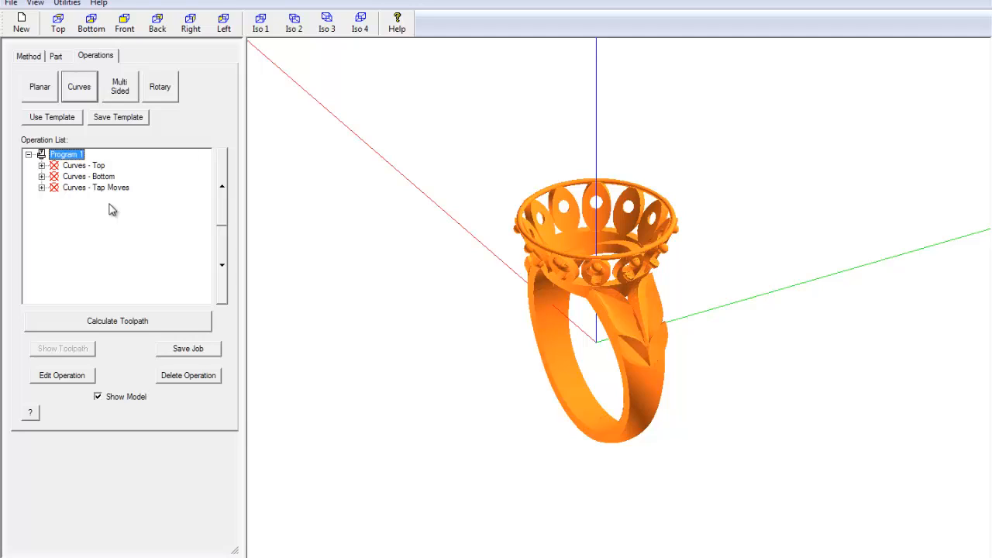
Add a Rotary operation as the fourth operation in Program 1
{"action": "left_click", "coordinate": [160, 87]}
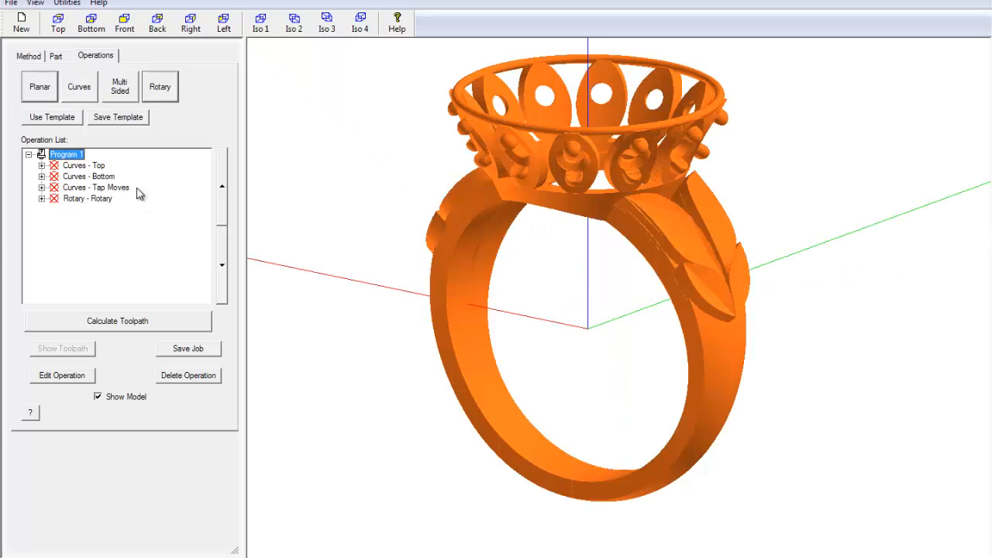
{"action": "mouse_move", "coordinate": [633, 195]}
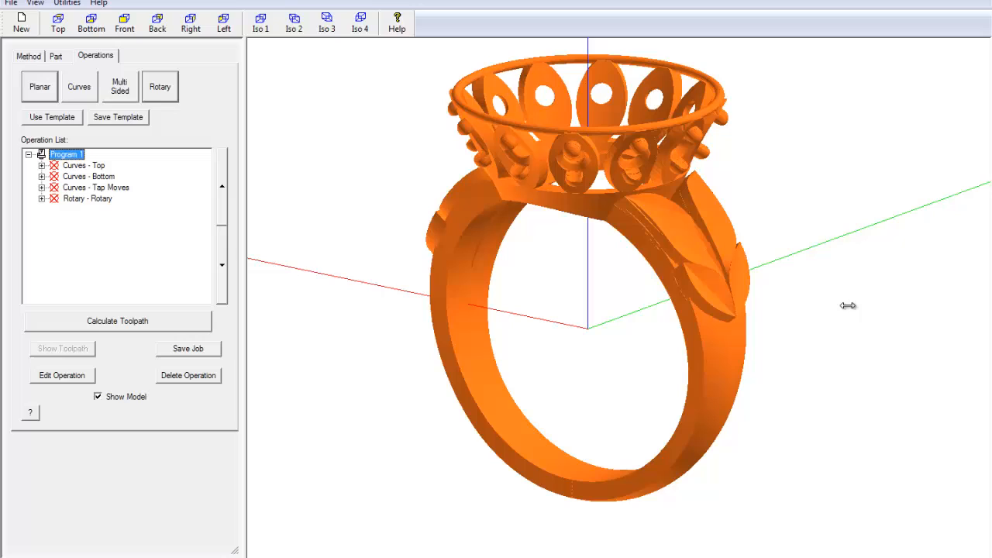
{"action": "mouse_move", "coordinate": [525, 153]}
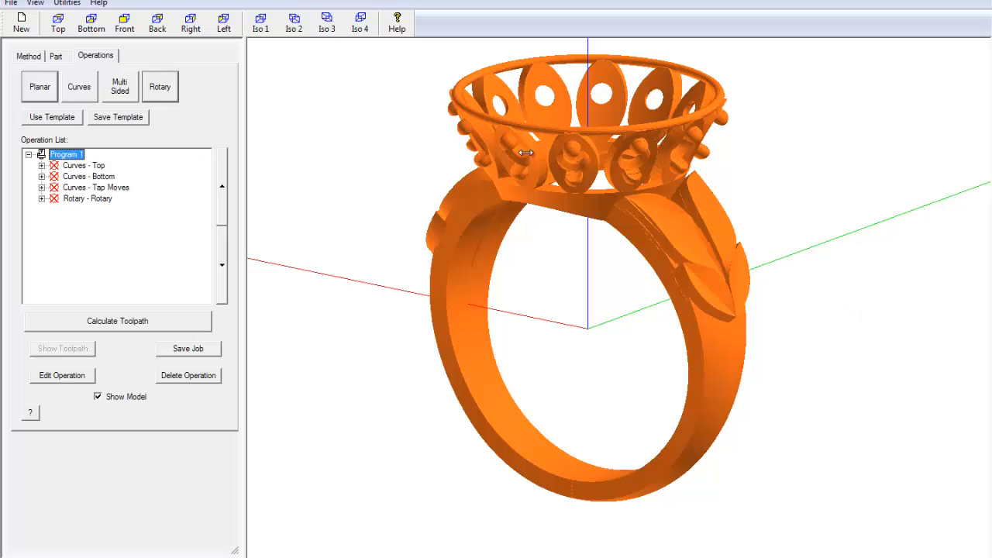
{"action": "mouse_move", "coordinate": [532, 168]}
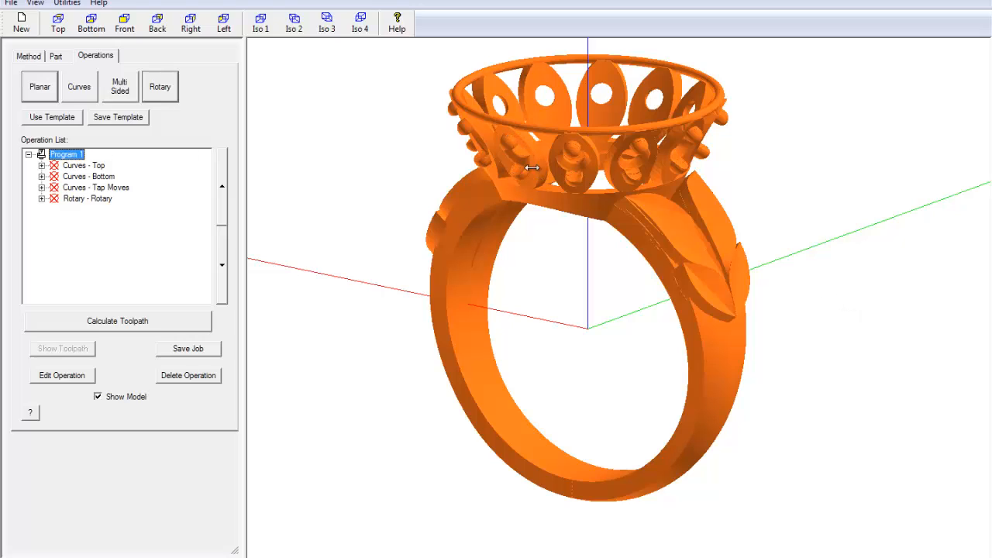
{"action": "mouse_move", "coordinate": [541, 192]}
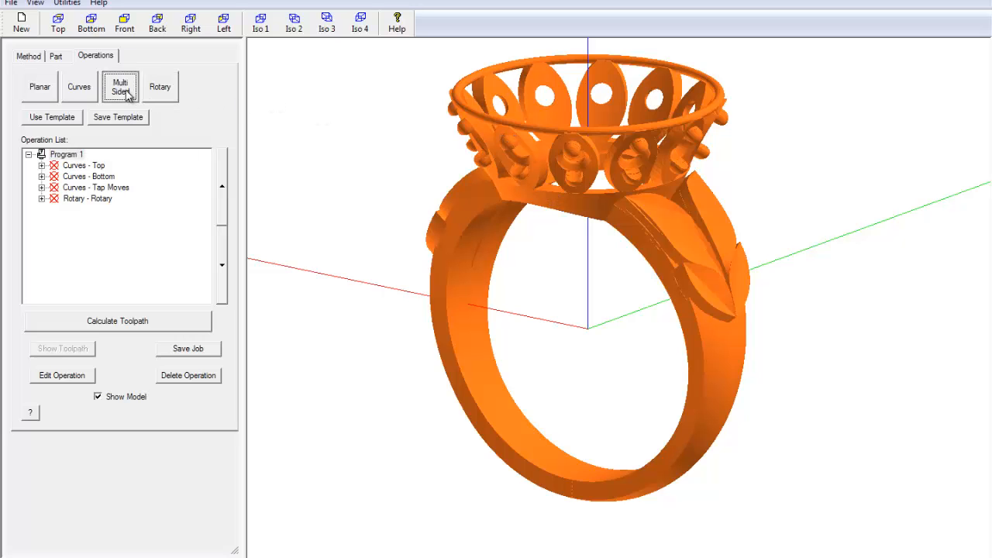
Start a multi-sided operation with the tool feedrate set to 1000 mm/min
{"action": "left_click", "coordinate": [121, 87]}
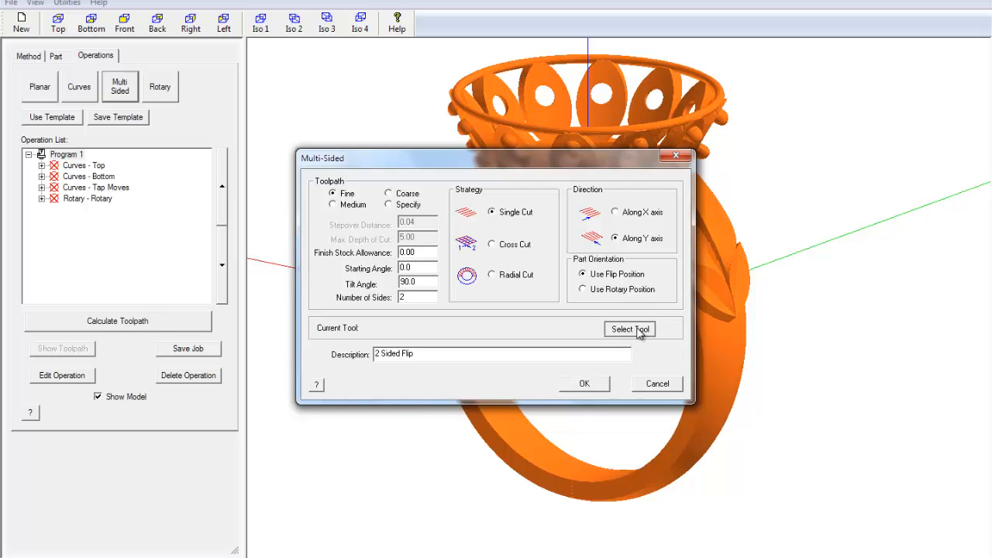
{"action": "left_click", "coordinate": [629, 329]}
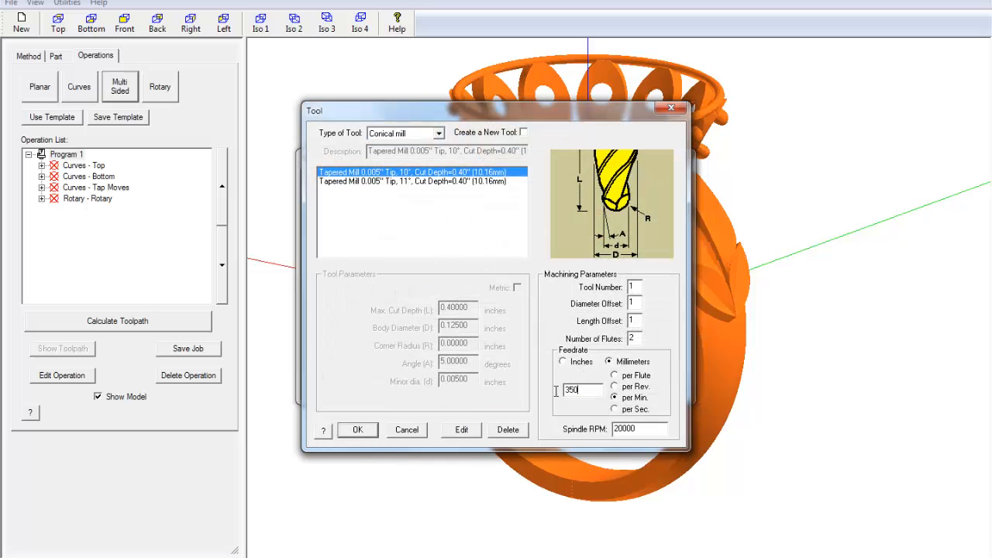
{"action": "type", "text": "1000"}
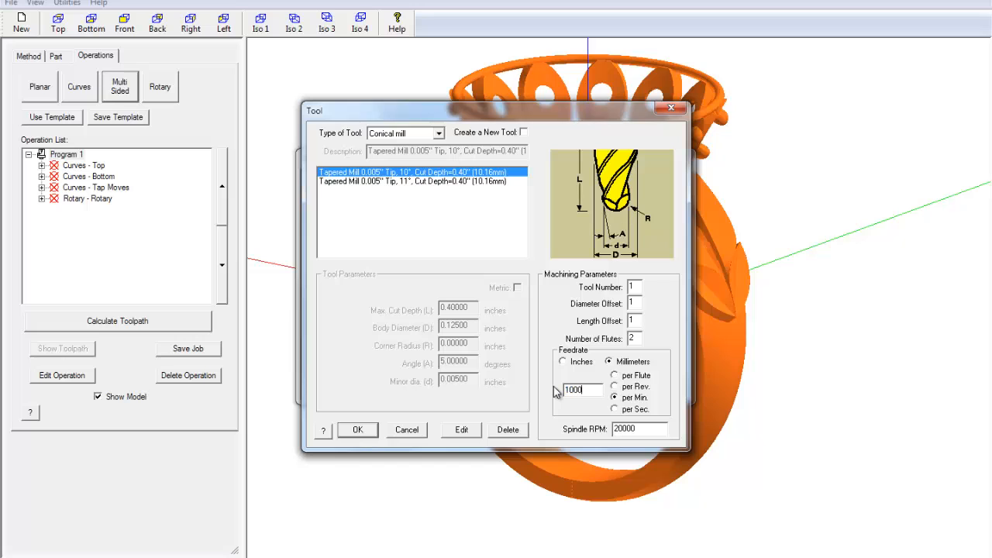
{"action": "left_click", "coordinate": [357, 429]}
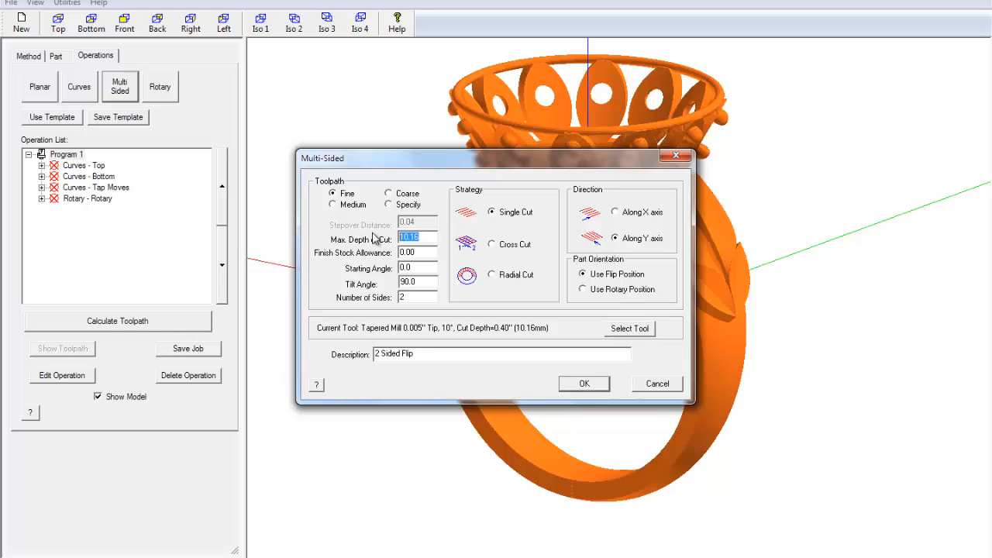
Create a 12 Sided Flip with depth 25 and tilt 110, add a 2 Sided Flip, and calculate toolpaths
{"action": "type", "text": "25"}
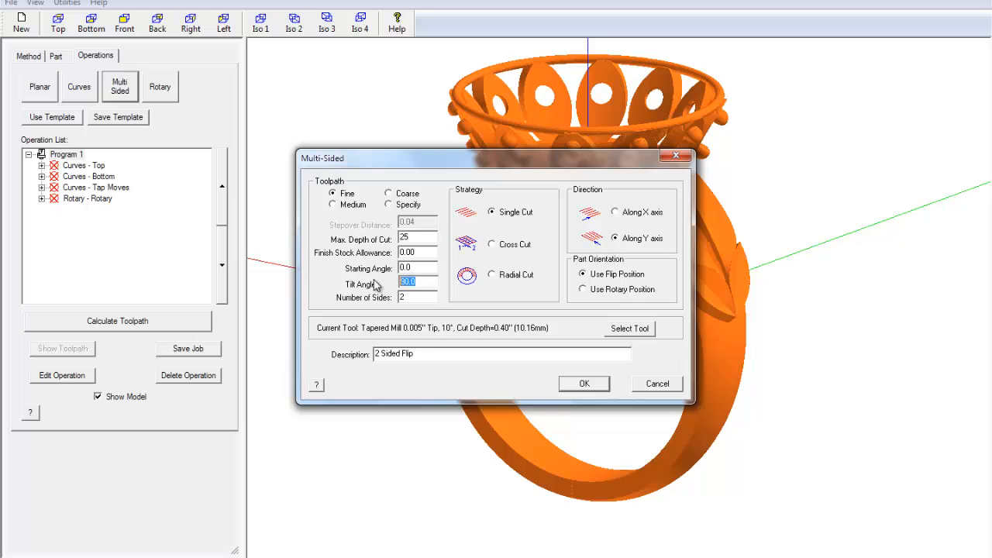
{"action": "mouse_move", "coordinate": [378, 285]}
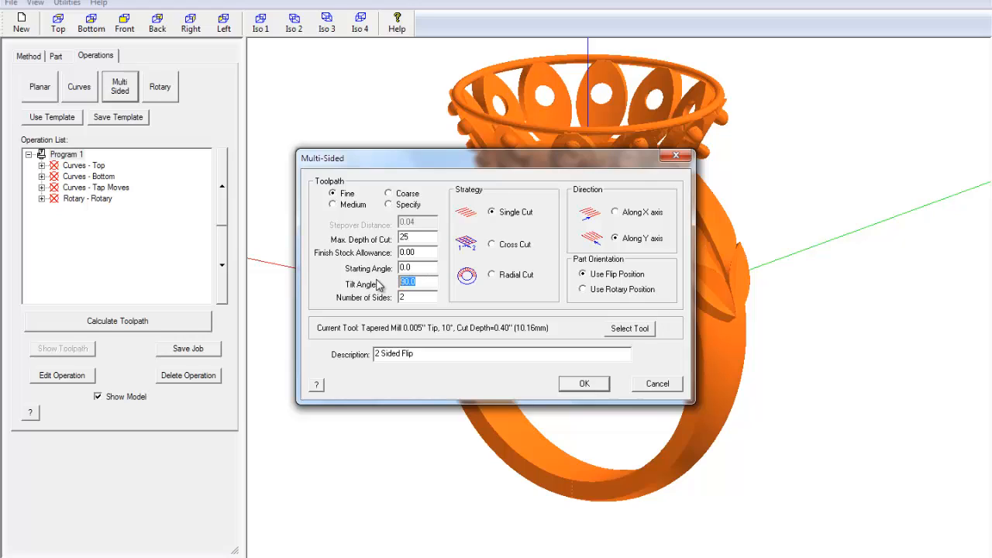
{"action": "type", "text": "110"}
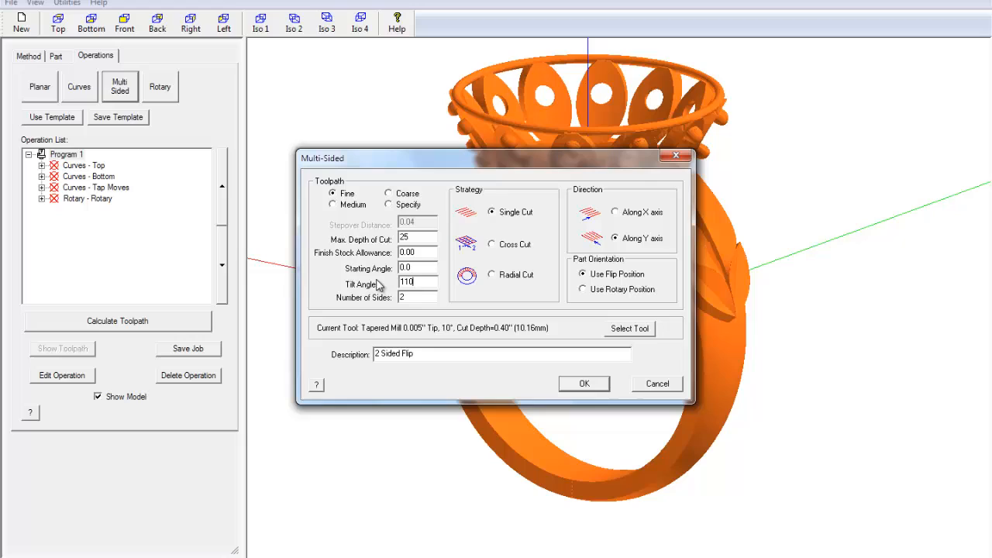
{"action": "mouse_move", "coordinate": [422, 298]}
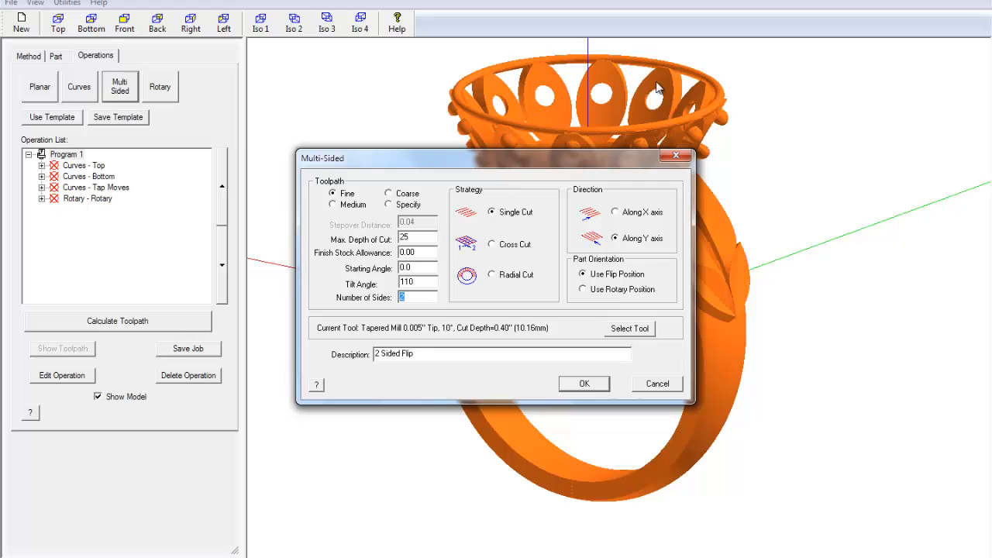
{"action": "mouse_move", "coordinate": [673, 153]}
{"action": "type", "text": "1"}
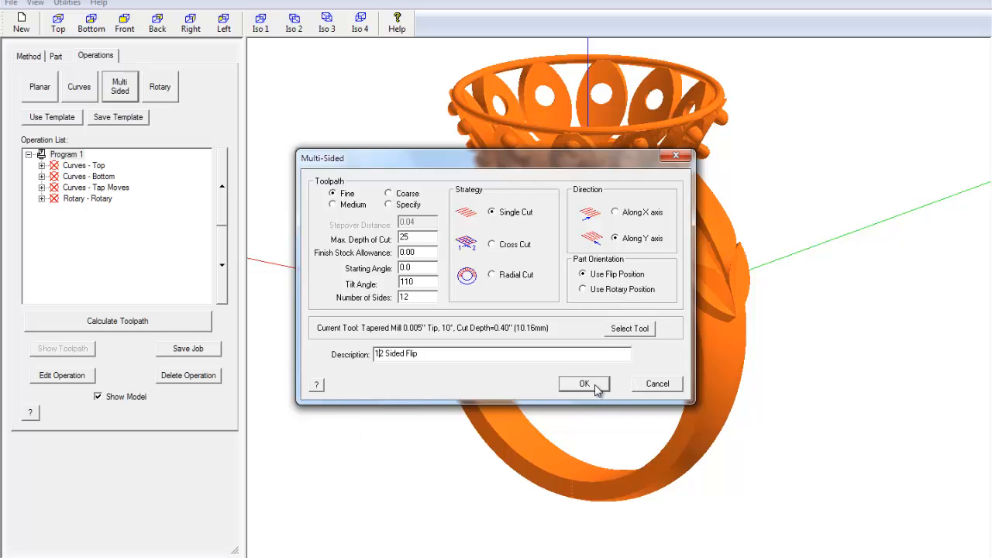
{"action": "left_click", "coordinate": [584, 385]}
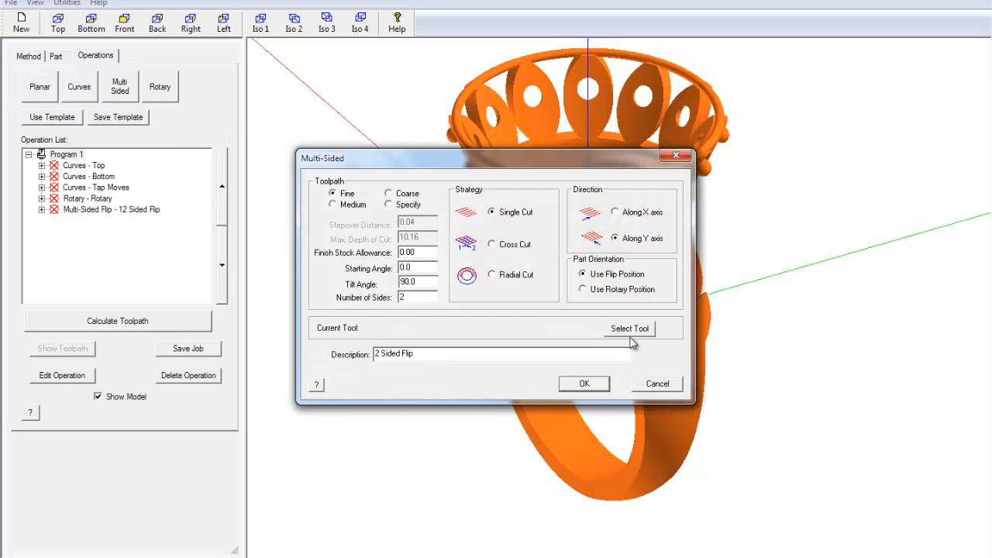
{"action": "left_click", "coordinate": [582, 383]}
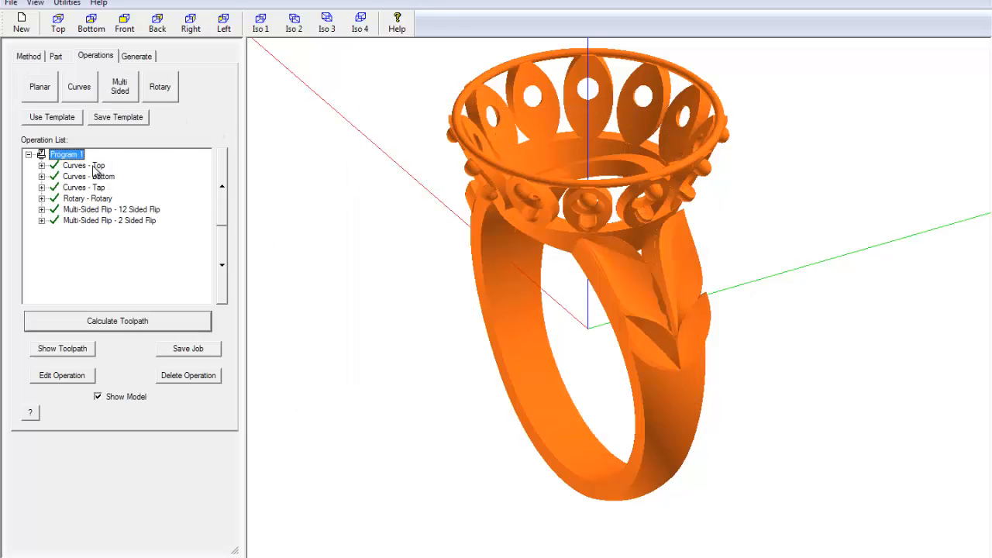
{"action": "left_click", "coordinate": [62, 348]}
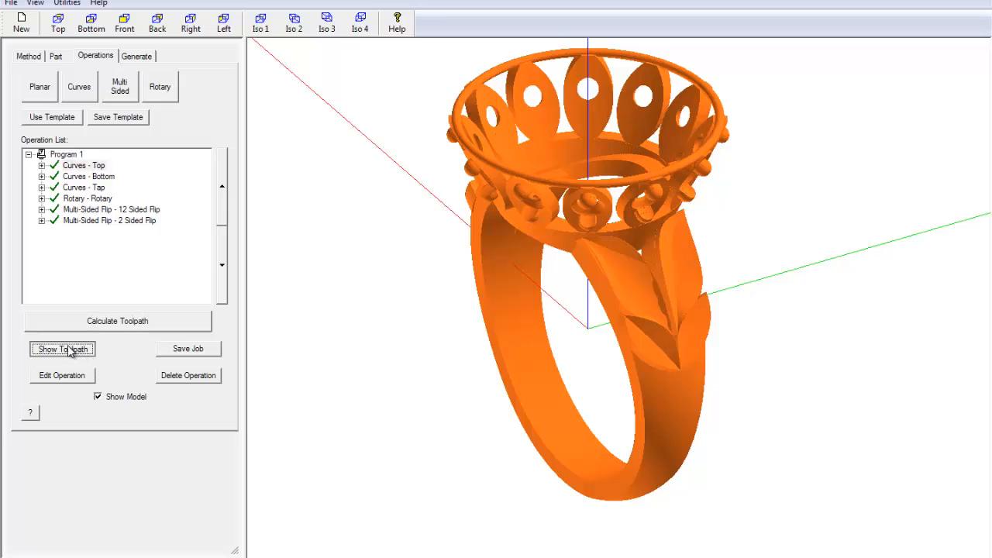
Preview the tap-move and Rotary toolpaths over the ring, closing each preview
{"action": "left_click", "coordinate": [62, 349]}
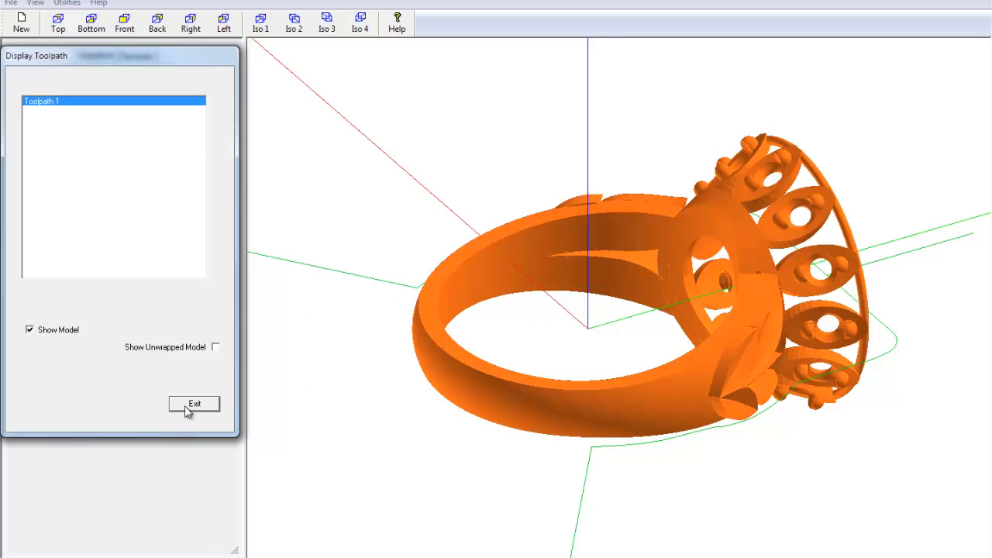
{"action": "left_click", "coordinate": [194, 403]}
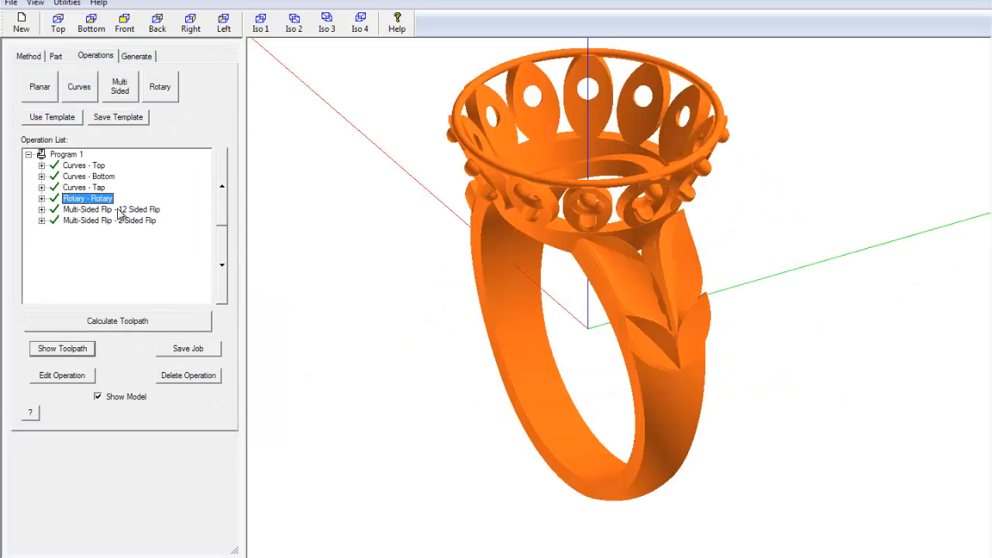
{"action": "left_click", "coordinate": [62, 348]}
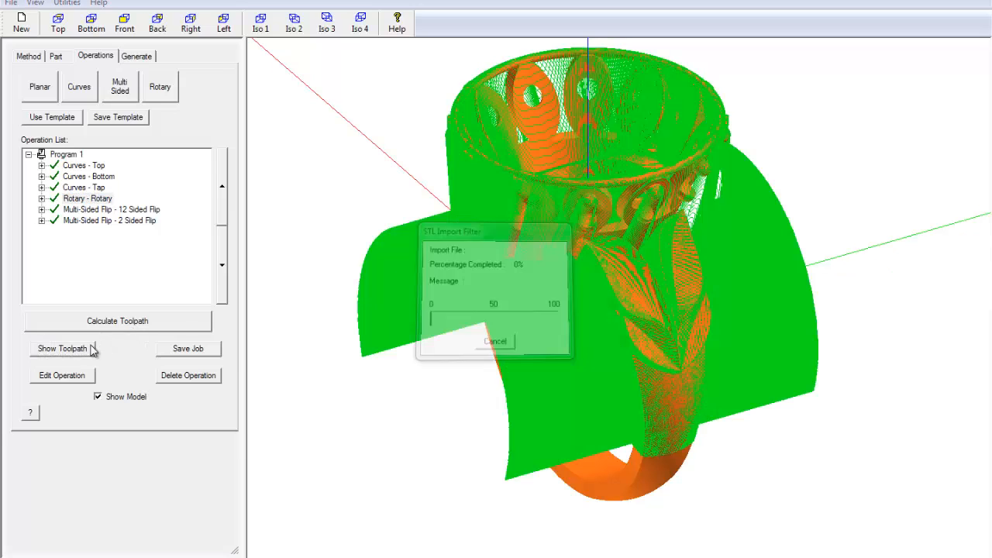
{"action": "left_click", "coordinate": [62, 347]}
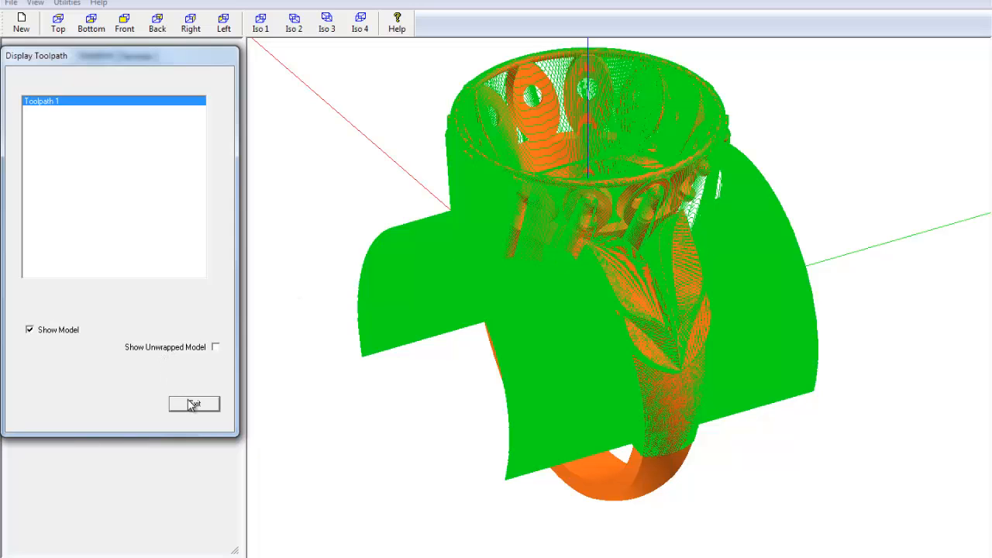
{"action": "left_click", "coordinate": [193, 403]}
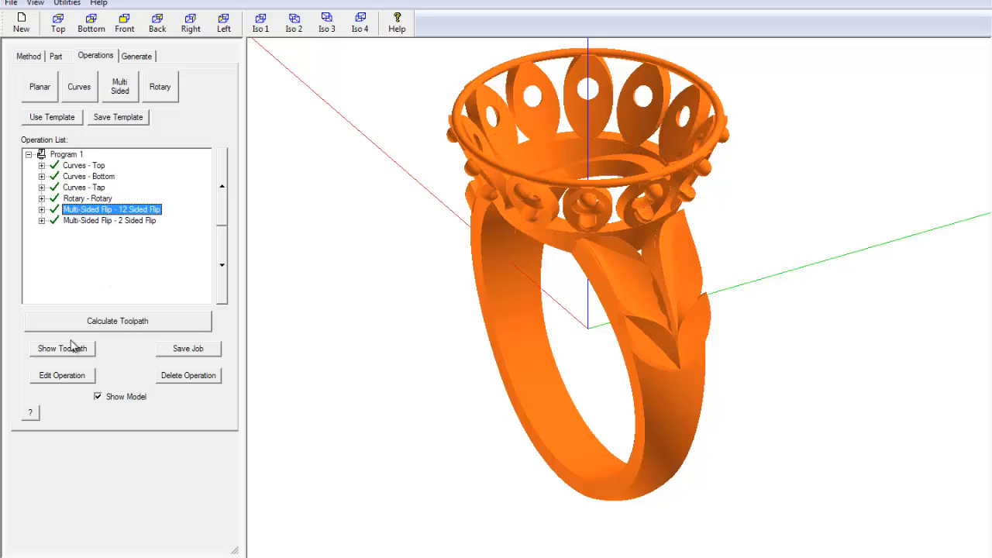
Preview the 12 Sided Flip and 2 Sided Flip toolpaths over the ring
{"action": "left_click", "coordinate": [62, 348]}
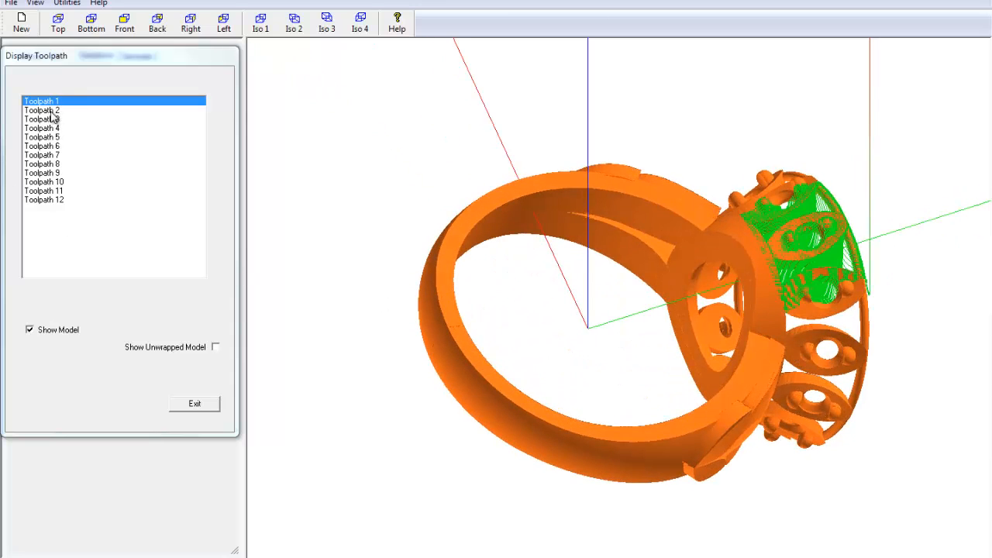
{"action": "left_click", "coordinate": [42, 117]}
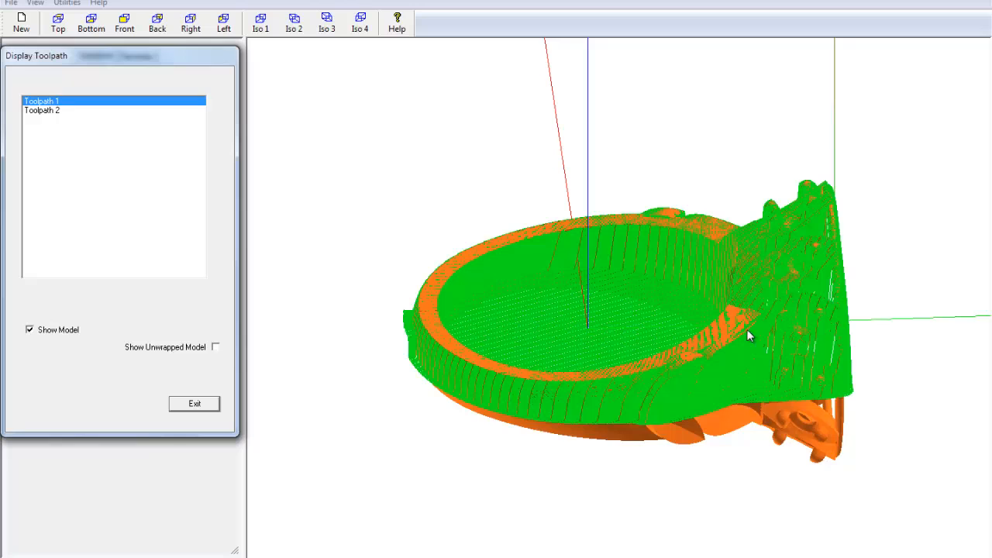
{"action": "mouse_move", "coordinate": [695, 326]}
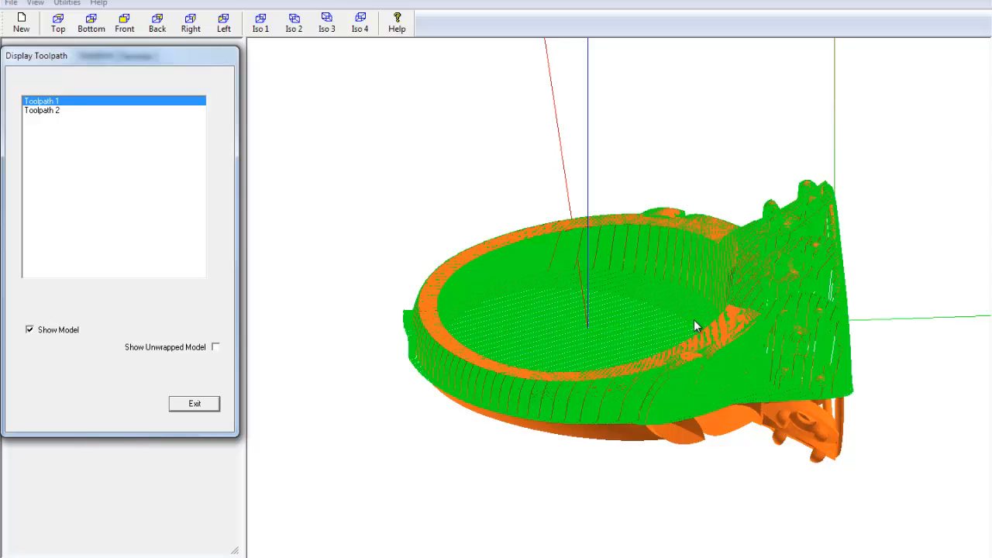